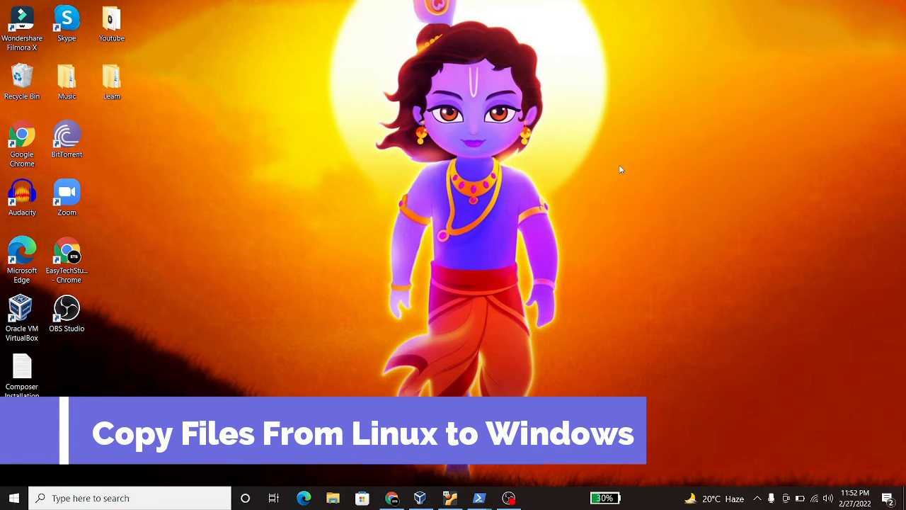
mouse_move(609, 171)
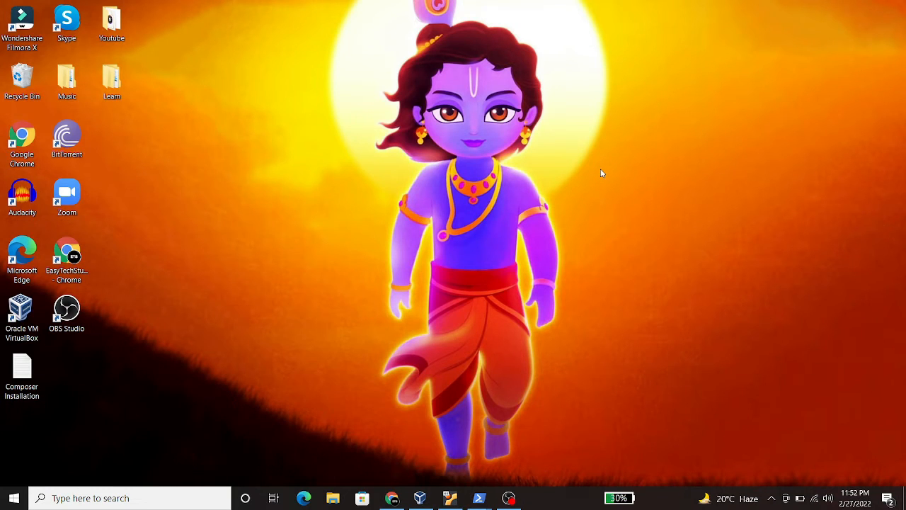
mouse_move(577, 129)
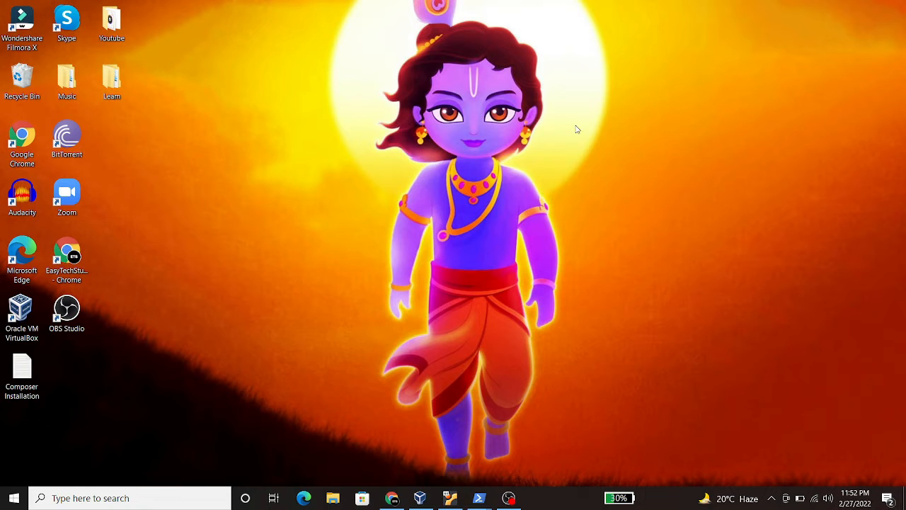
mouse_move(328, 232)
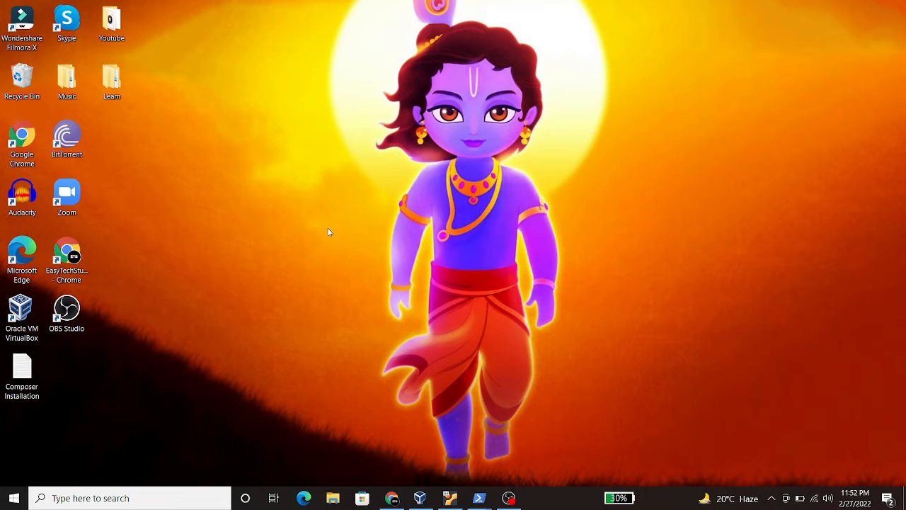
mouse_move(452, 498)
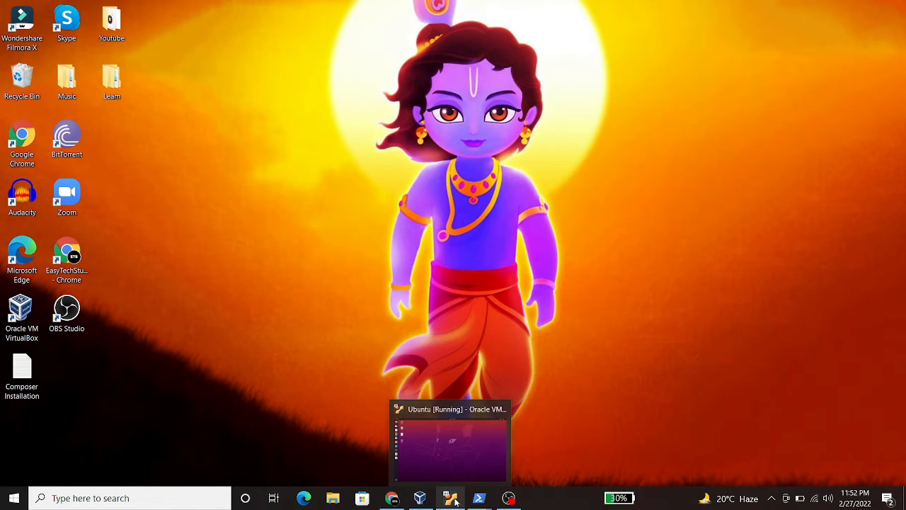
- Show the Ubuntu VM desktop, select date.txt, and open the Data folder
click(451, 442)
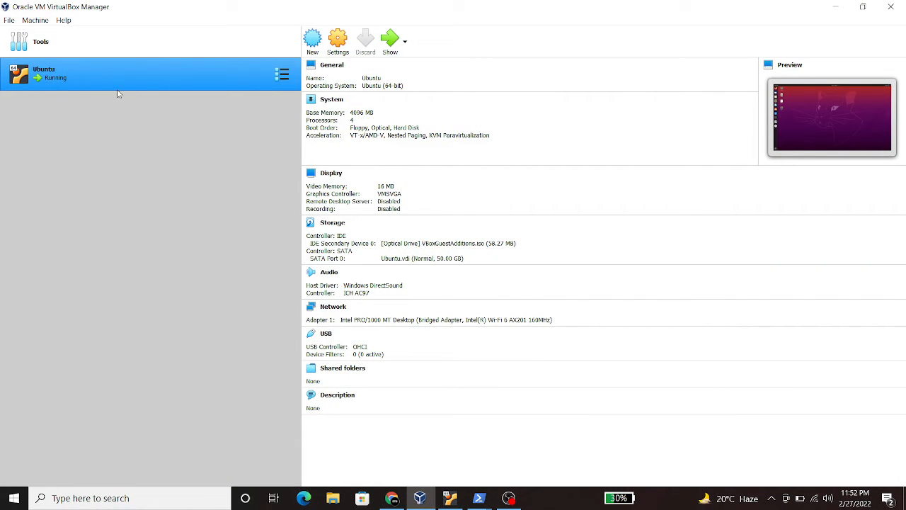
mouse_move(184, 155)
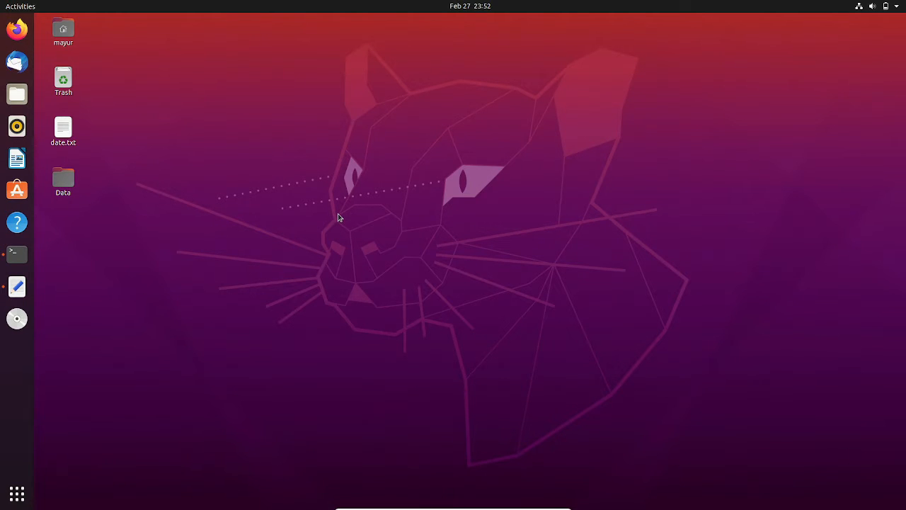
click(63, 131)
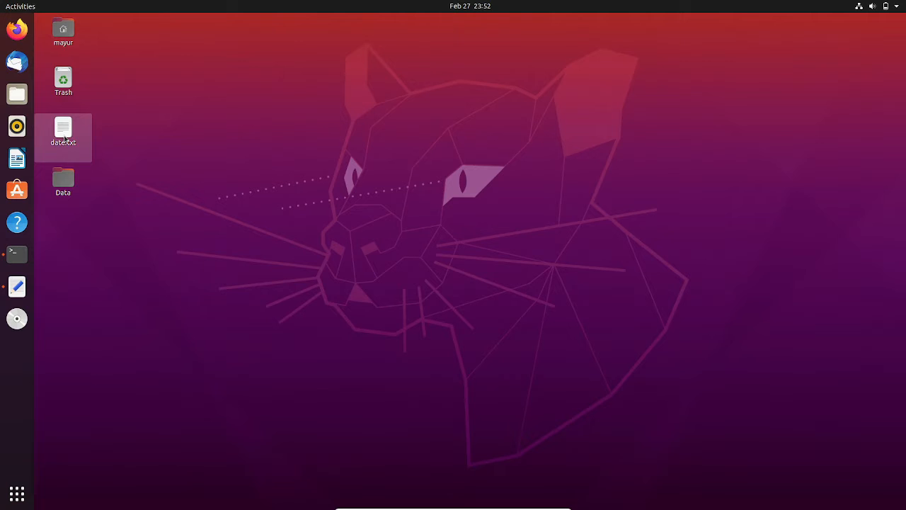
click(63, 135)
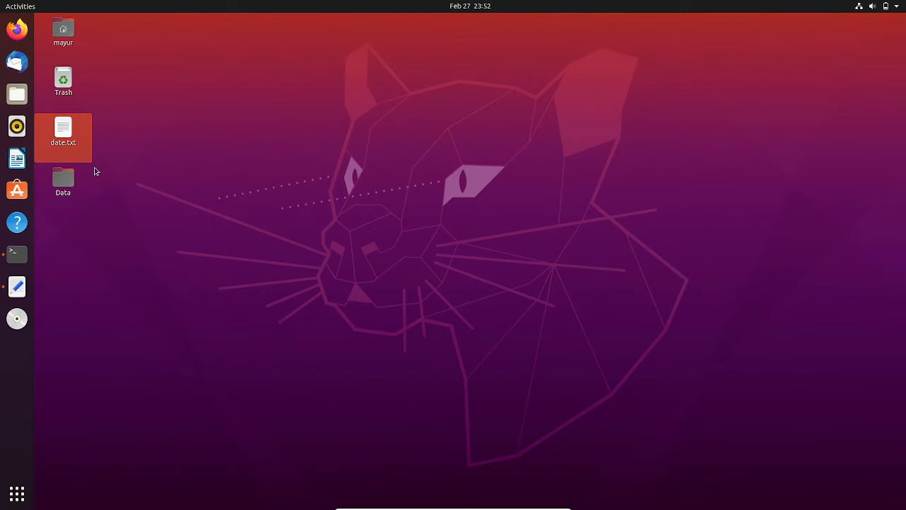
click(63, 180)
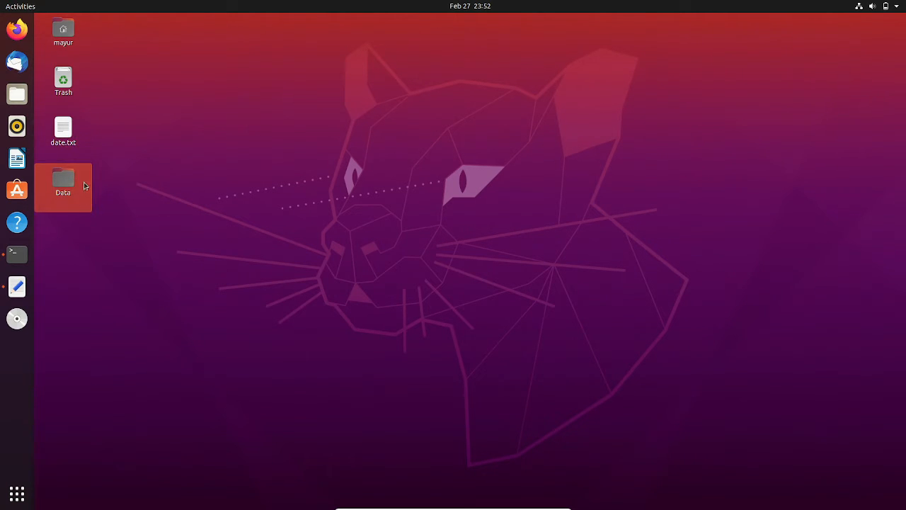
double_click(63, 180)
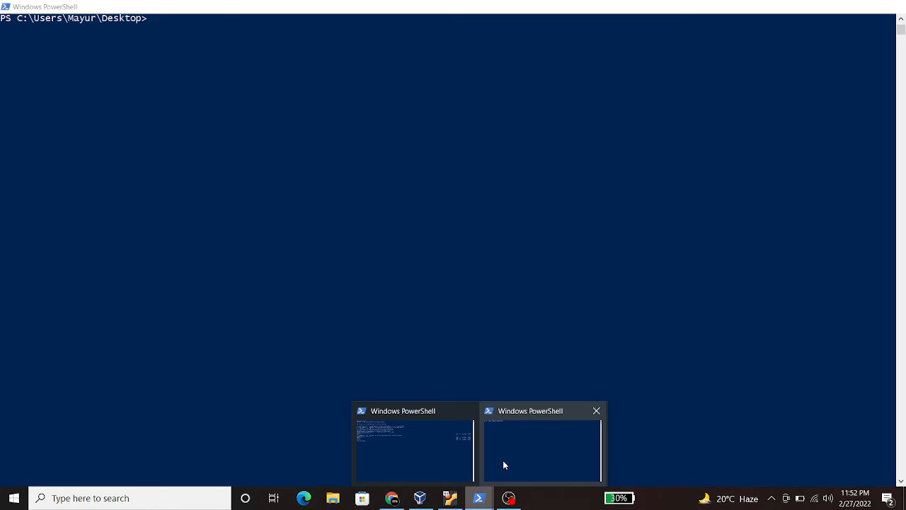
- In PowerShell, start the command 'scp -r mayur@' at the Desktop prompt
click(543, 450)
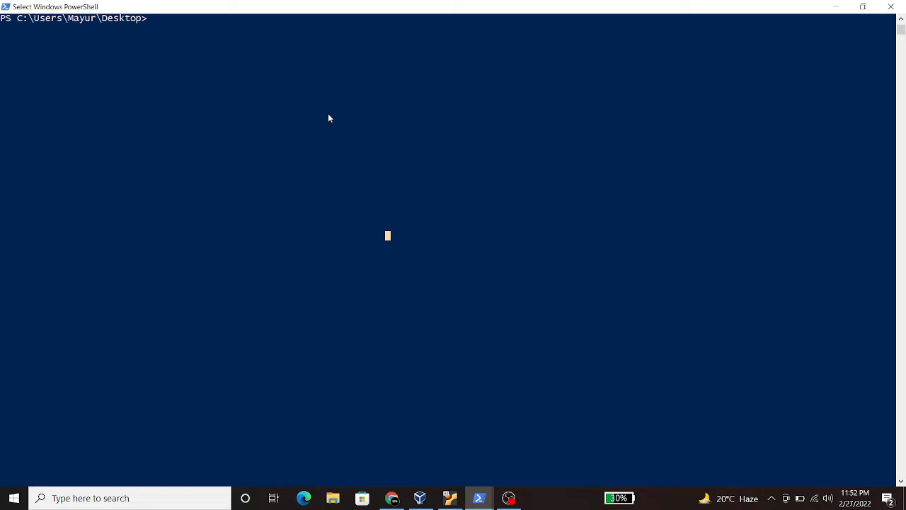
mouse_move(248, 127)
text(s)
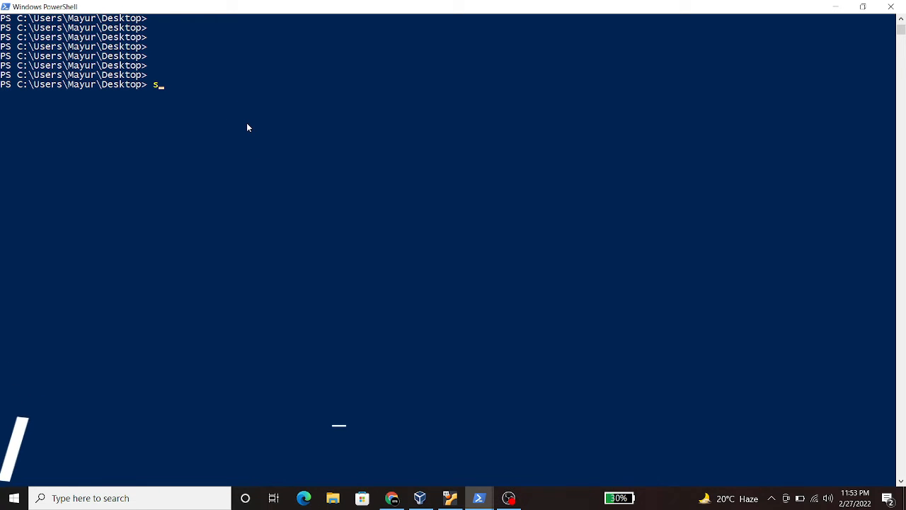
text(cp -r)
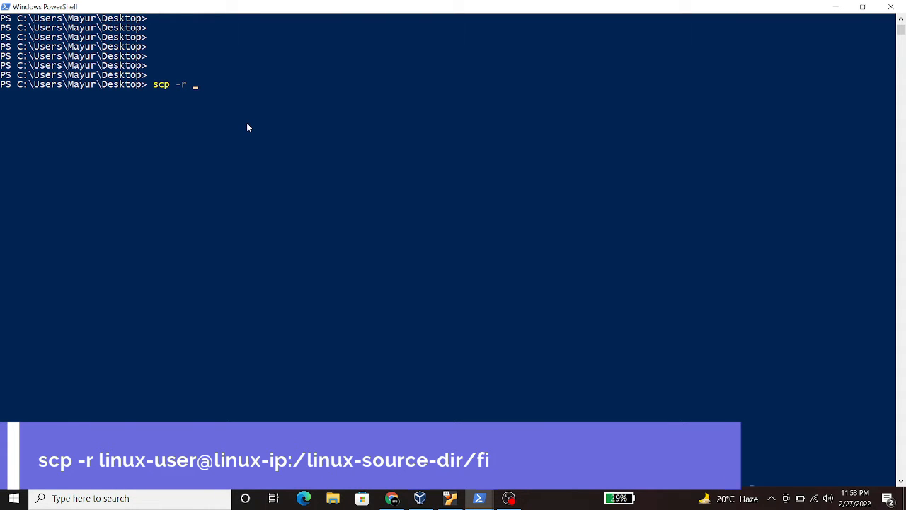
text(mayur@)
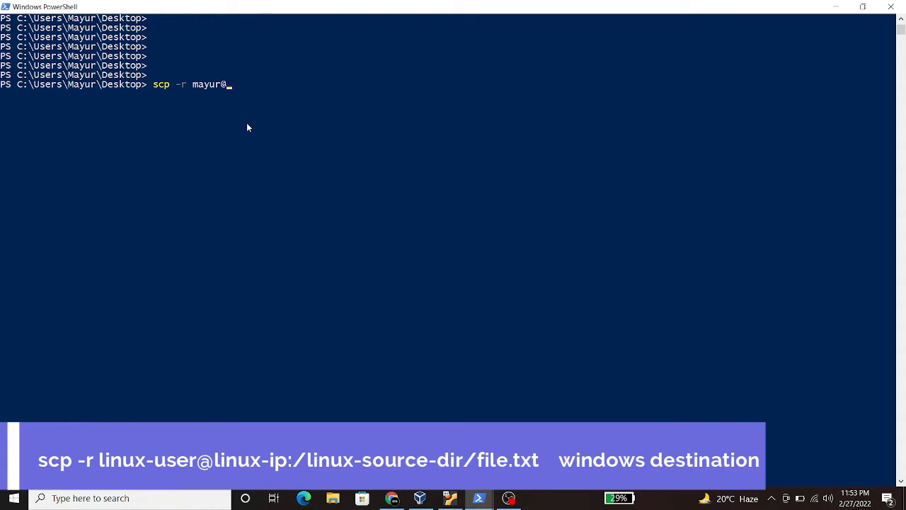
mouse_move(450, 497)
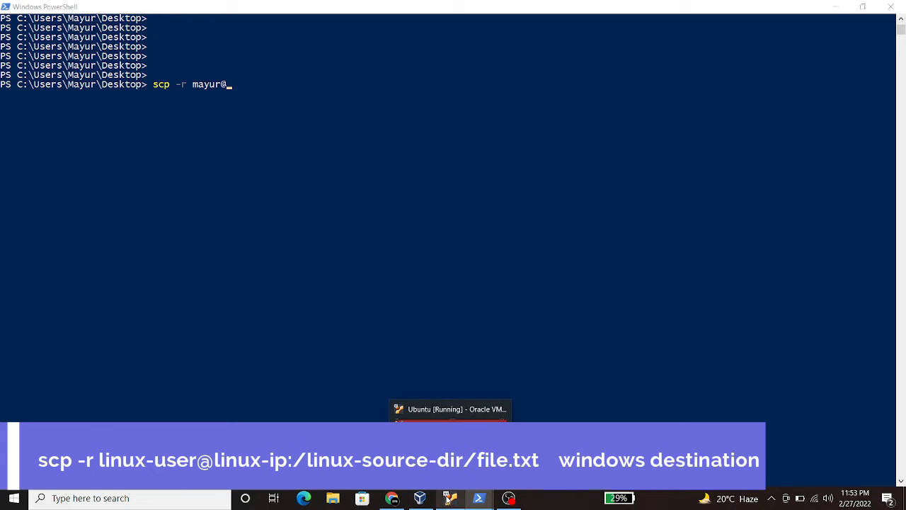
- Check the VM Desktop path /home/mayur/Desktop in an Ubuntu terminal and copy it
click(451, 409)
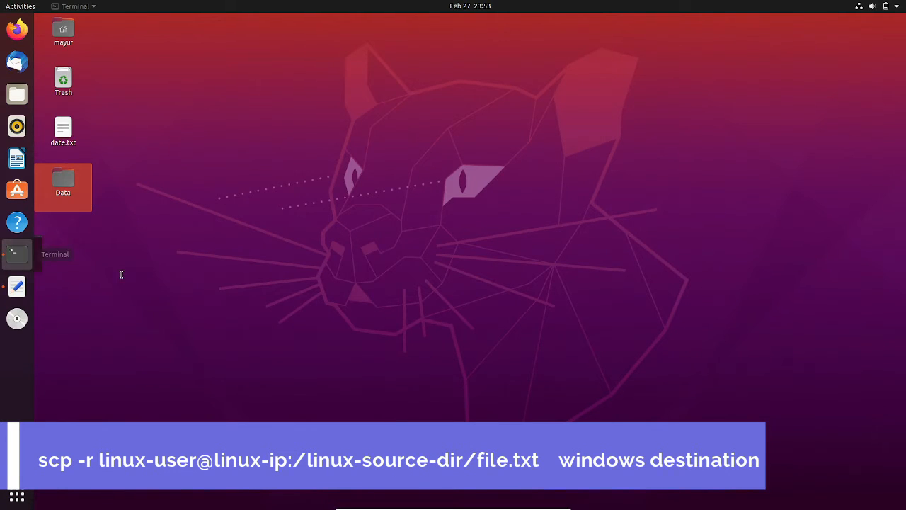
click(17, 253)
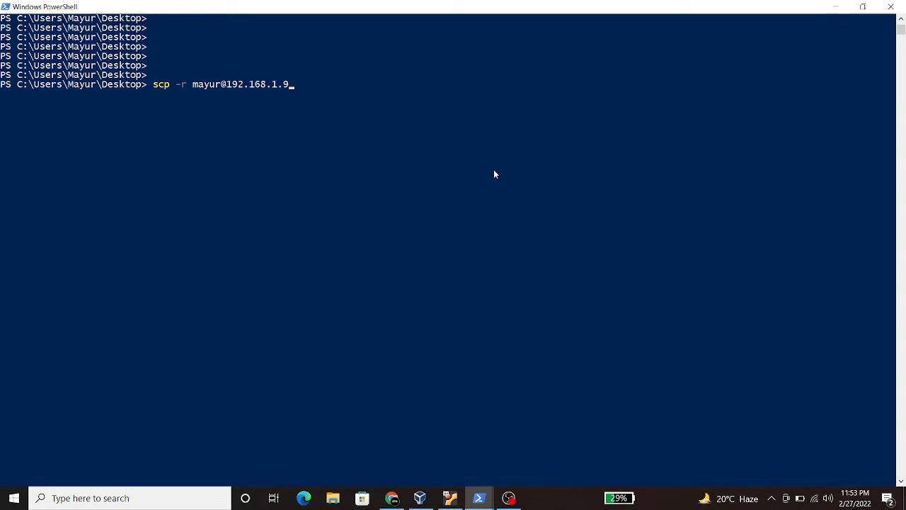
text(:)
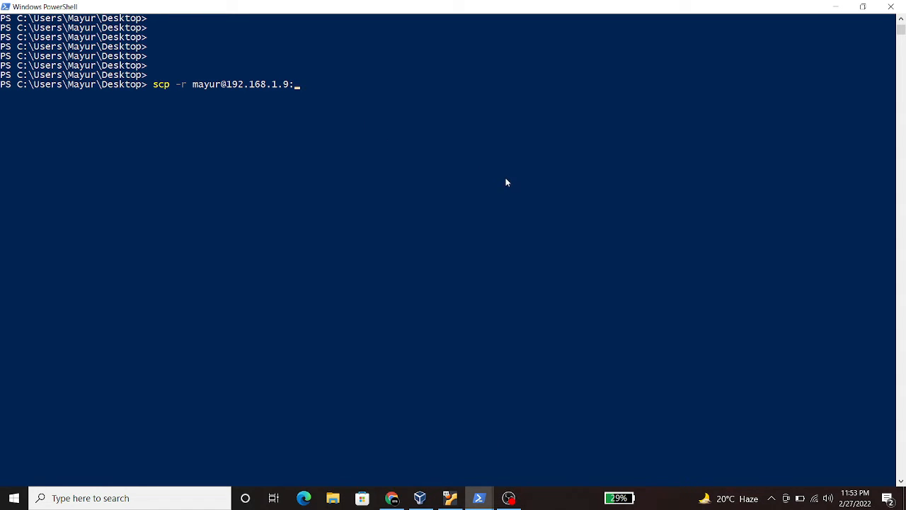
mouse_move(451, 498)
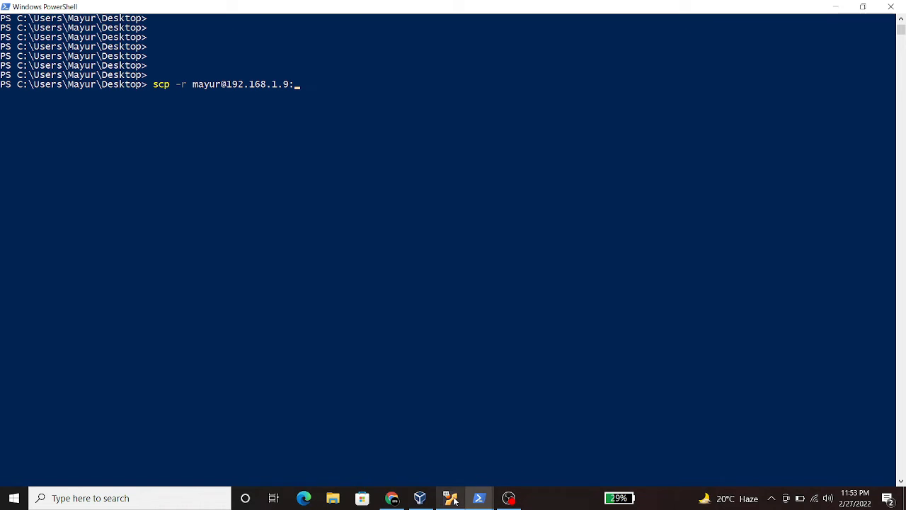
click(450, 497)
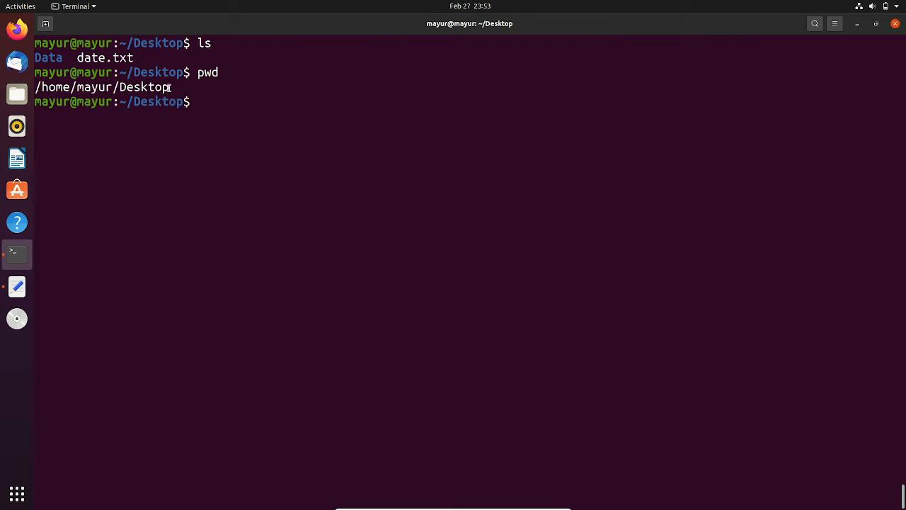
right_click(103, 87)
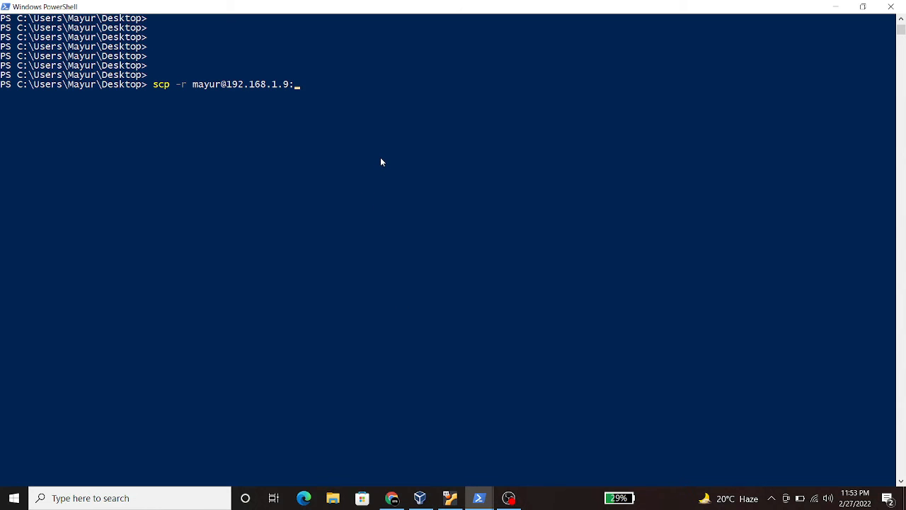
- Run scp of /home/mayur/Desktop/date.txt from 192.168.1.9 to C:\Users\Mayur\Desktop
text(/home/mayur/Desktop/date)
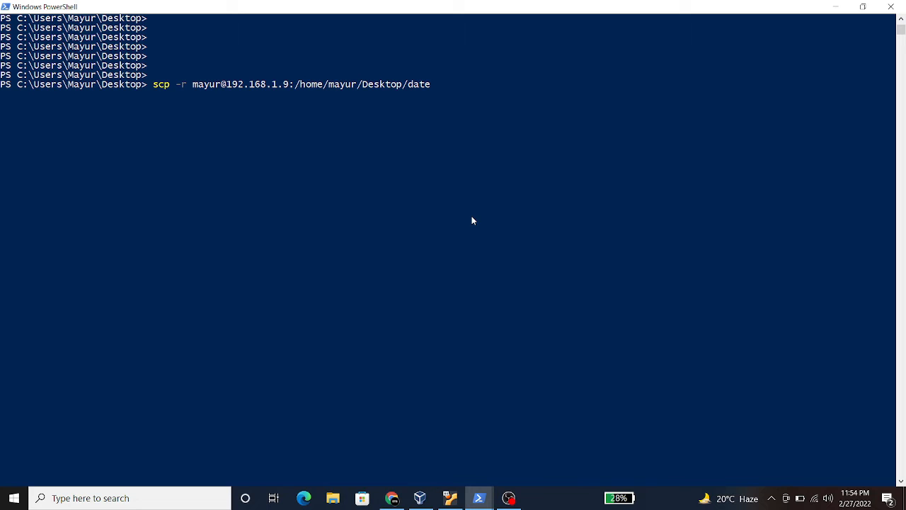
text(.txt)
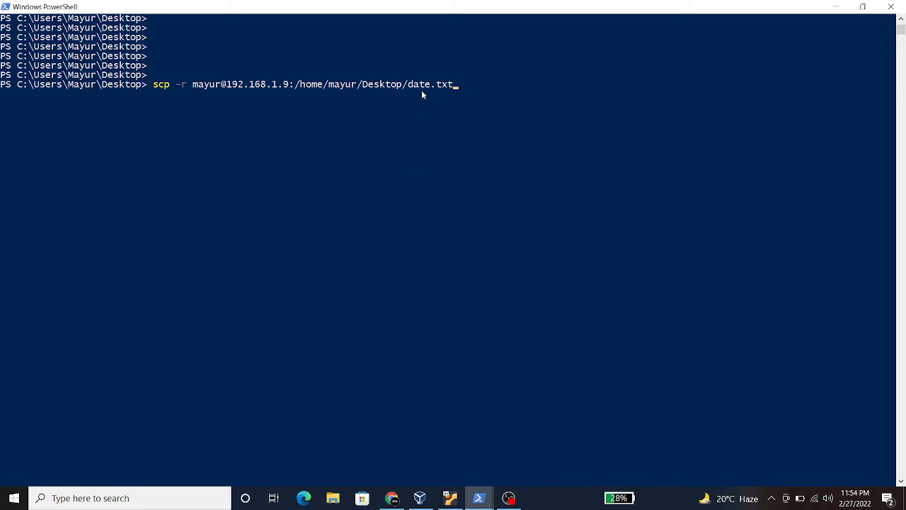
double_click(430, 84)
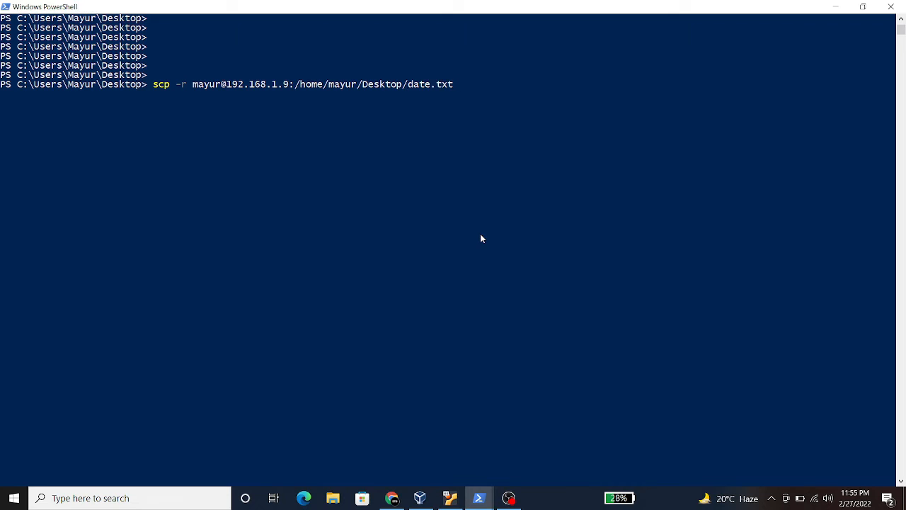
text(C:\Users\Mayur\Desktop)
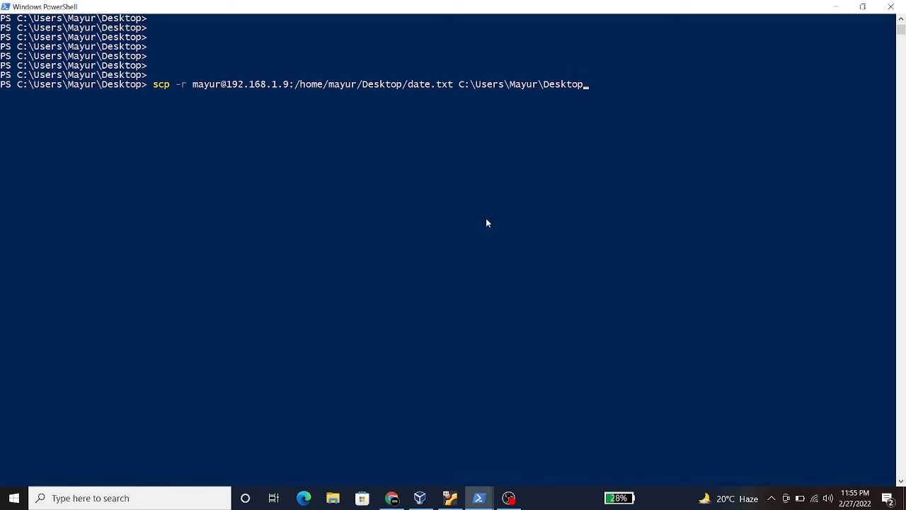
mouse_move(526, 171)
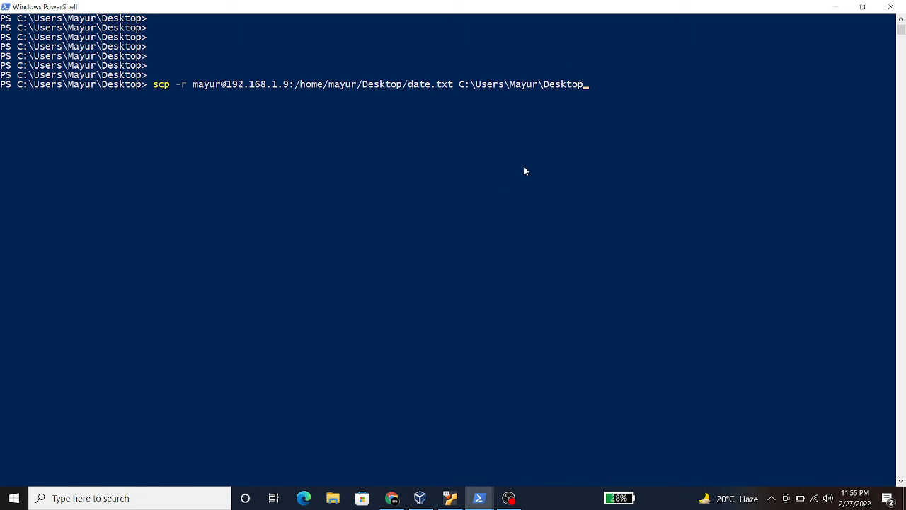
key(Return)
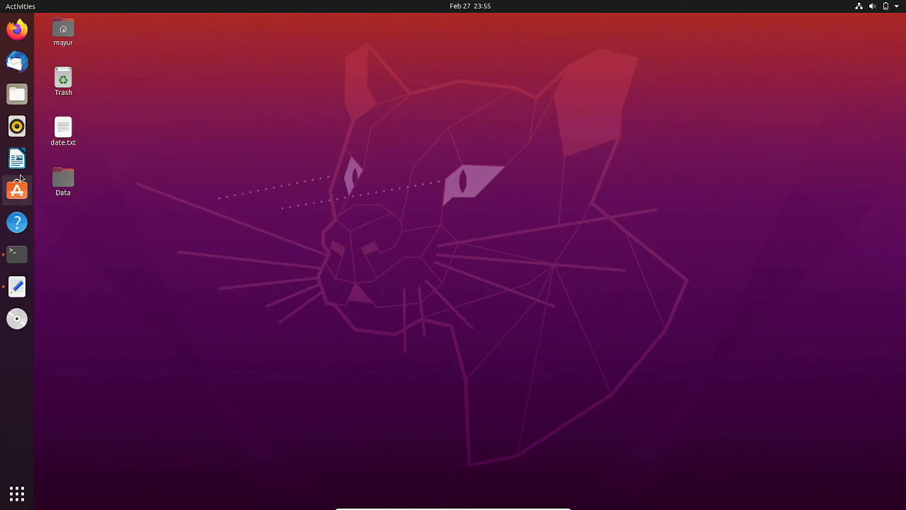
- Look at the Data folder on the Ubuntu desktop, then return to PowerShell
click(63, 180)
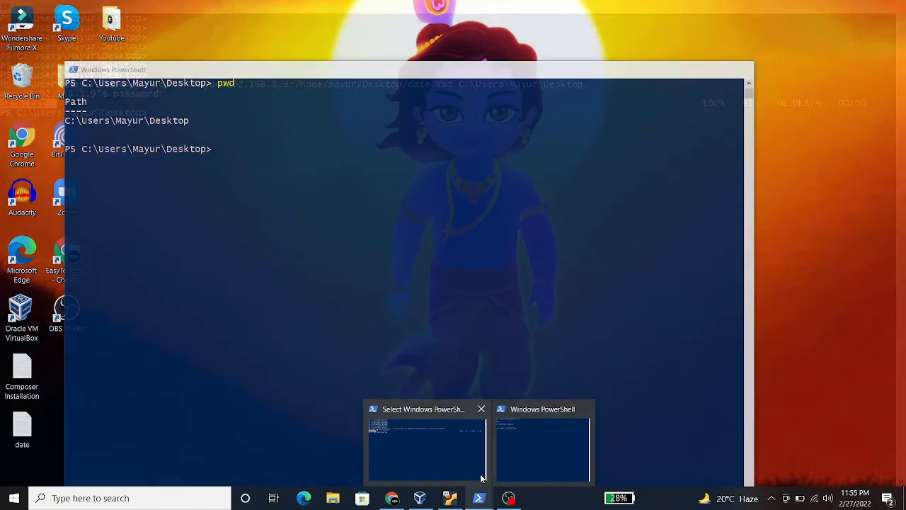
click(543, 450)
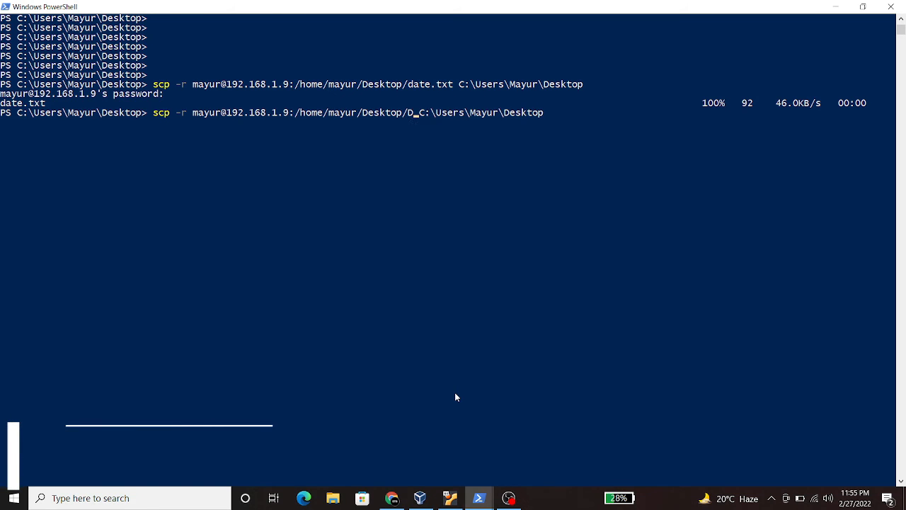
- Run the scp command with source /home/mayur/Desktop/Data/ instead of date.txt
text(ata/)
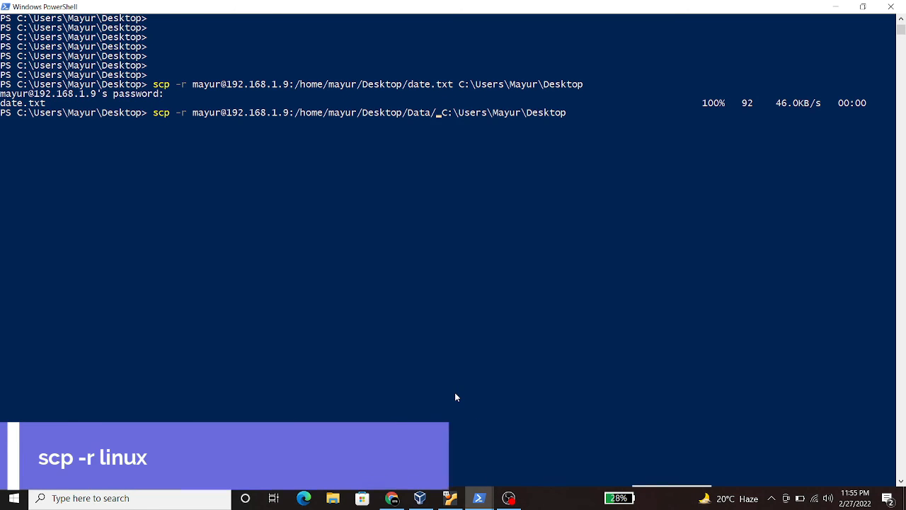
key(Return)
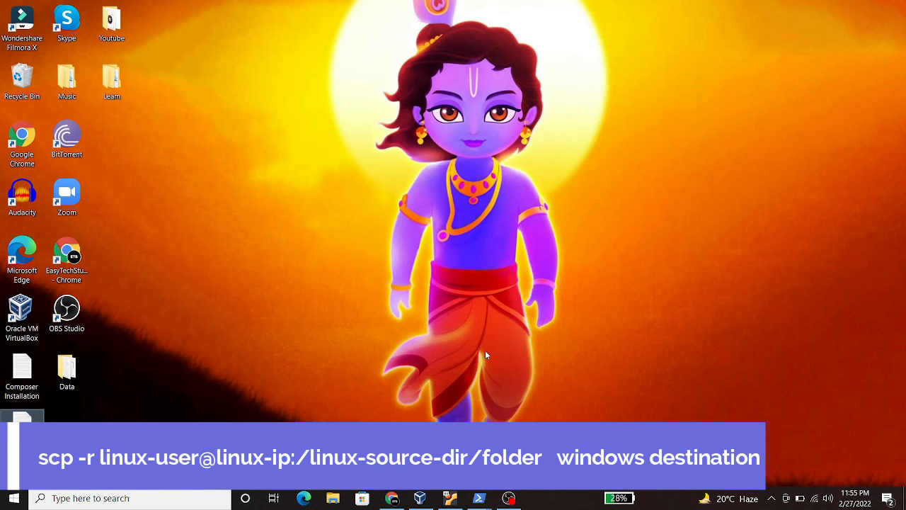
- Open the copied Data folder on the Windows desktop to see date, details and time
click(67, 370)
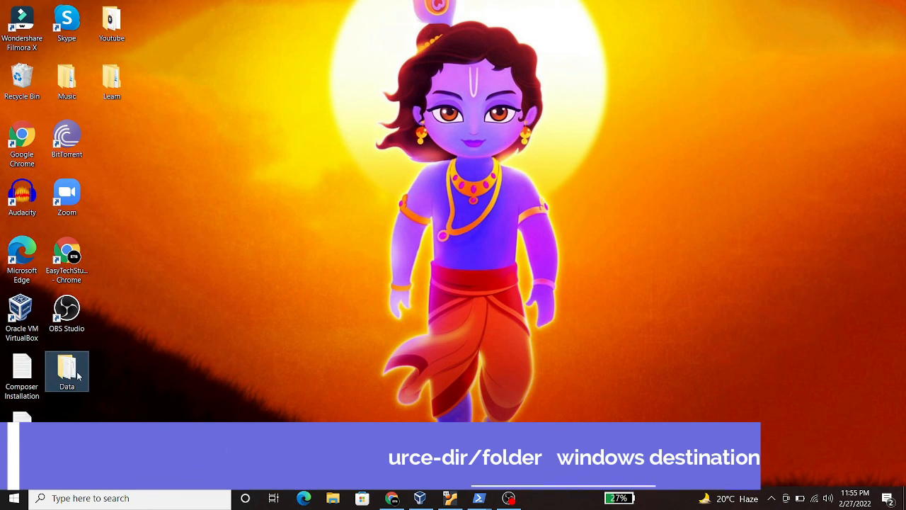
double_click(66, 371)
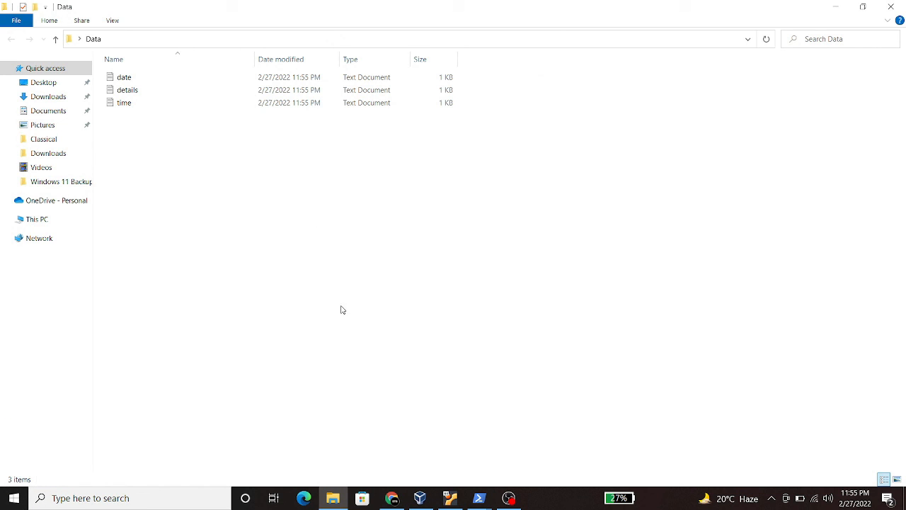
mouse_move(348, 305)
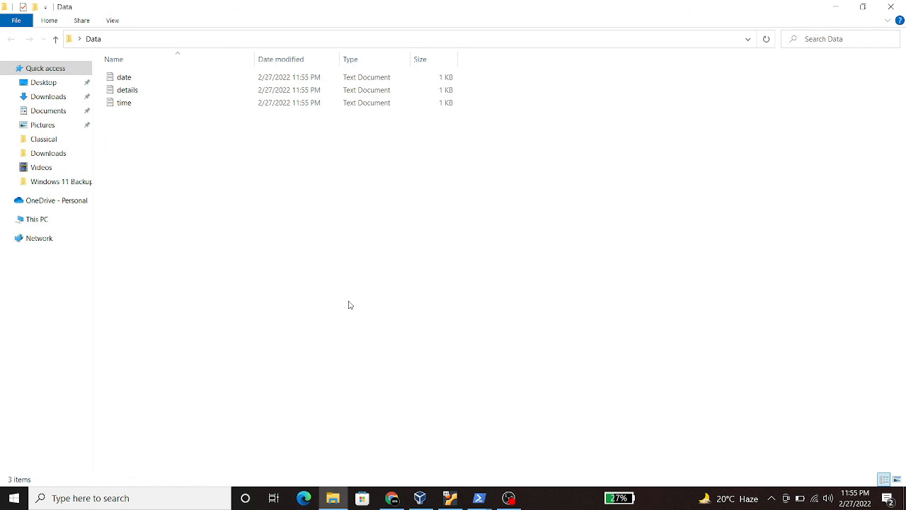
mouse_move(391, 345)
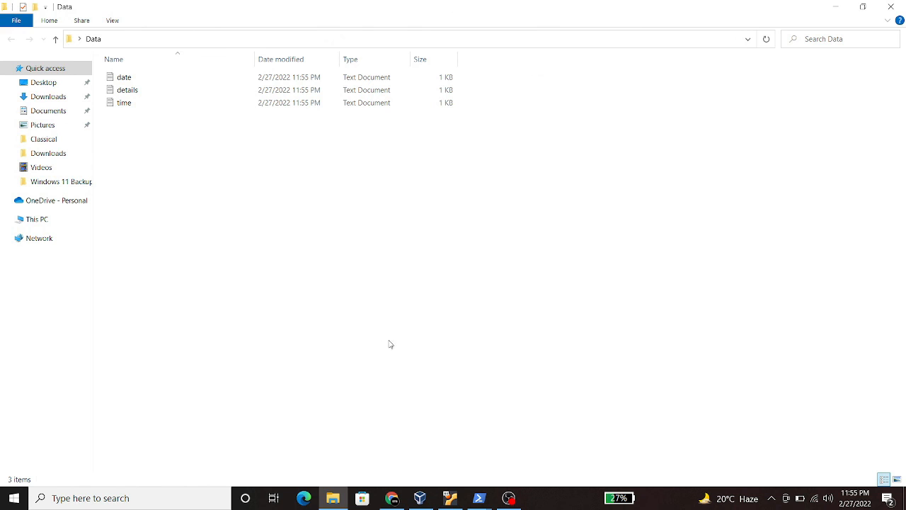
mouse_move(389, 333)
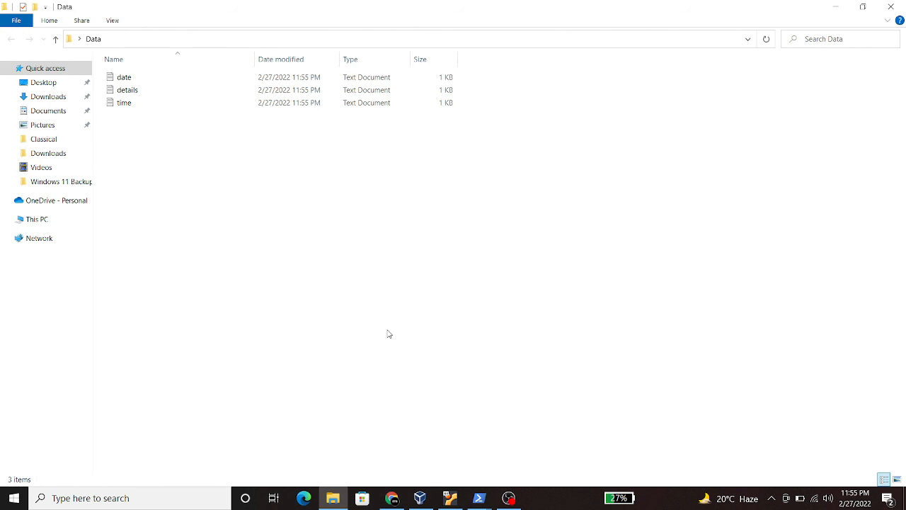